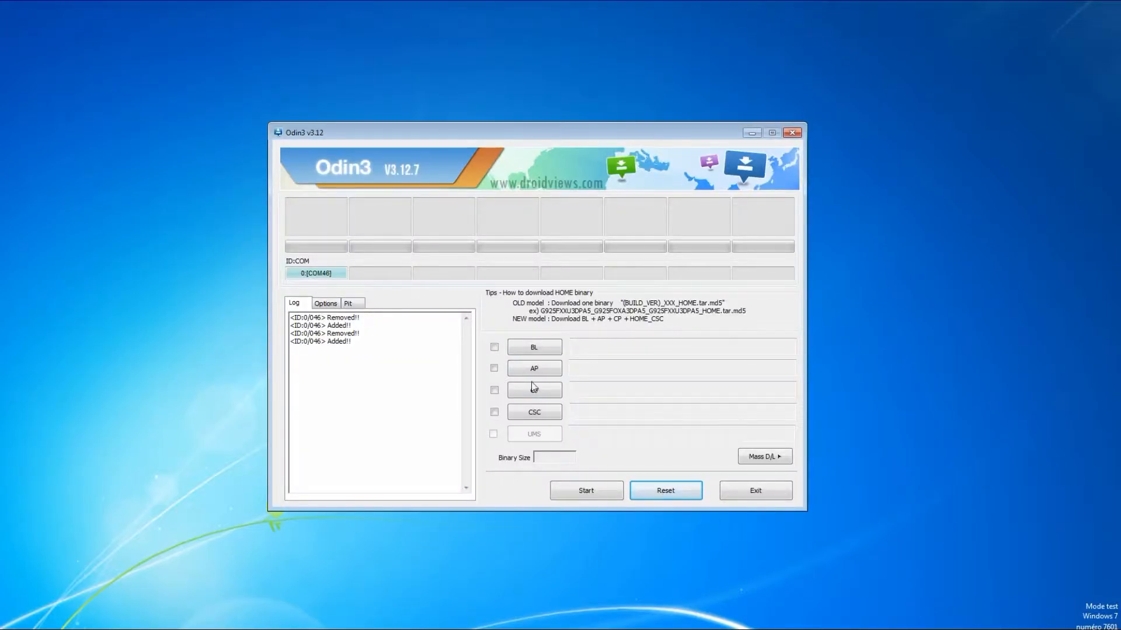
Load the COMBINATION tar.md5 from the G955W (S8+ canada) folder into the AP slot.
{"action": "left_click", "coordinate": [533, 367]}
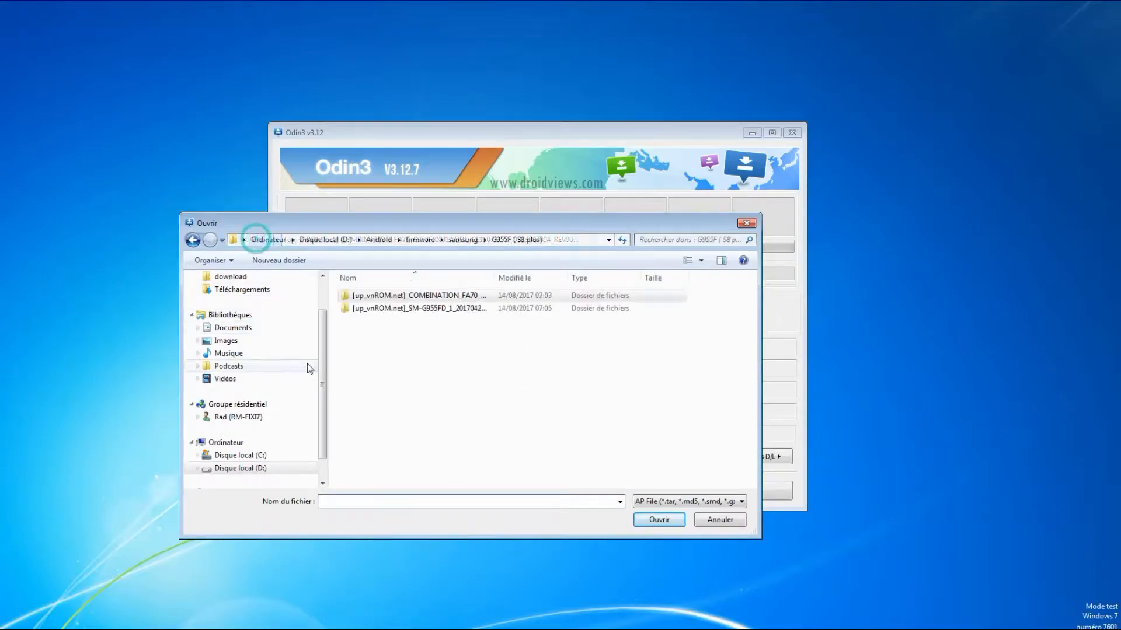
{"action": "left_click", "coordinate": [463, 239]}
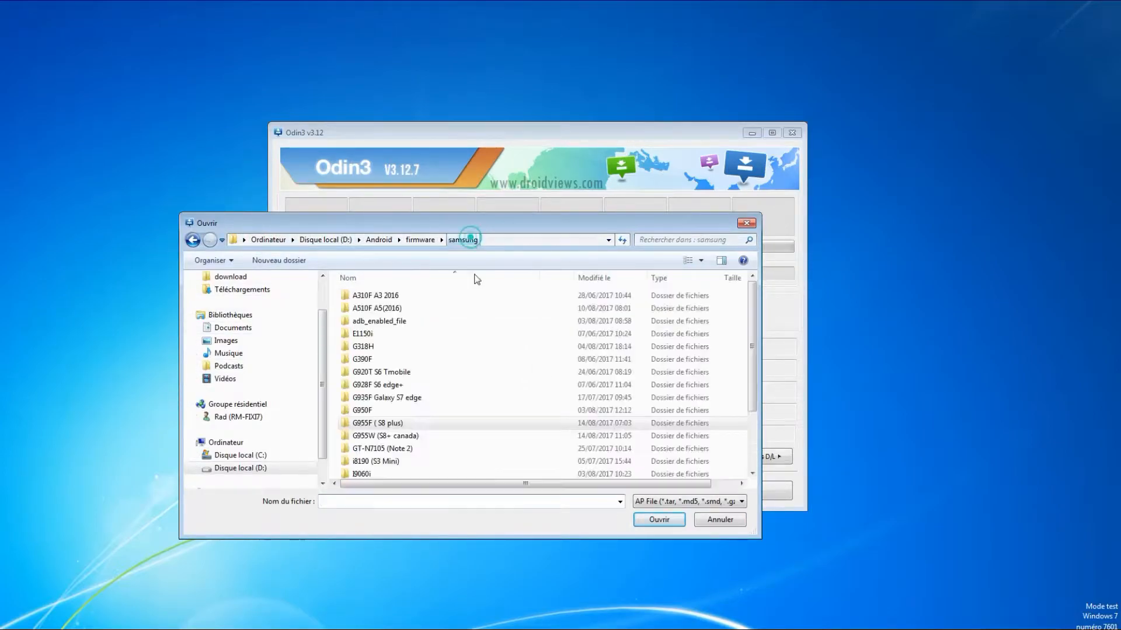
{"action": "left_click", "coordinate": [384, 435]}
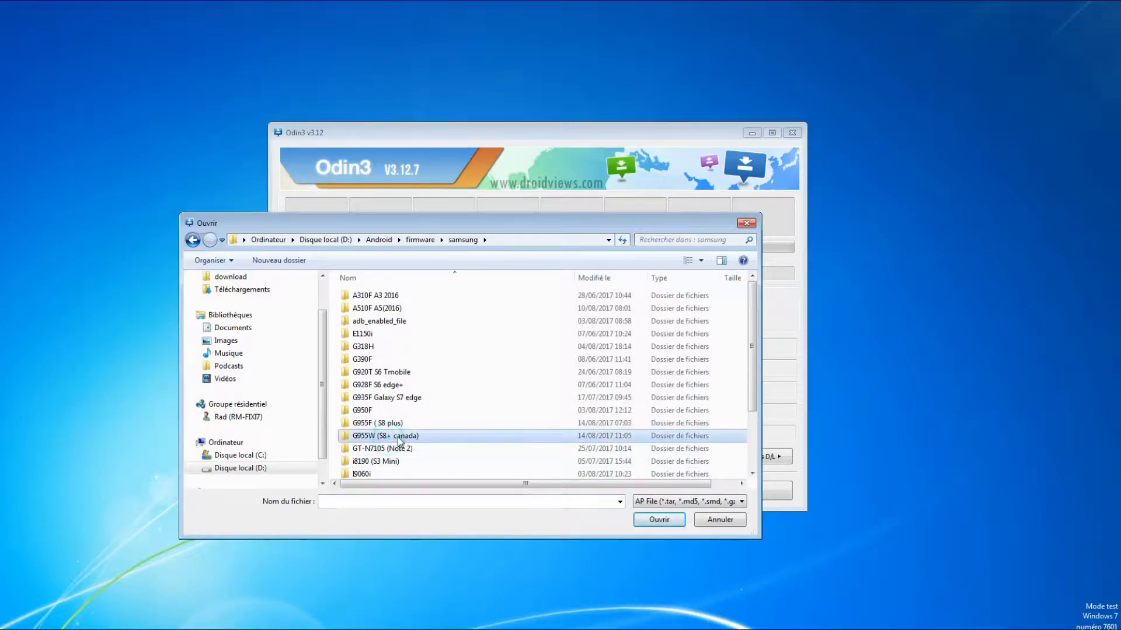
{"action": "double_click", "coordinate": [384, 436]}
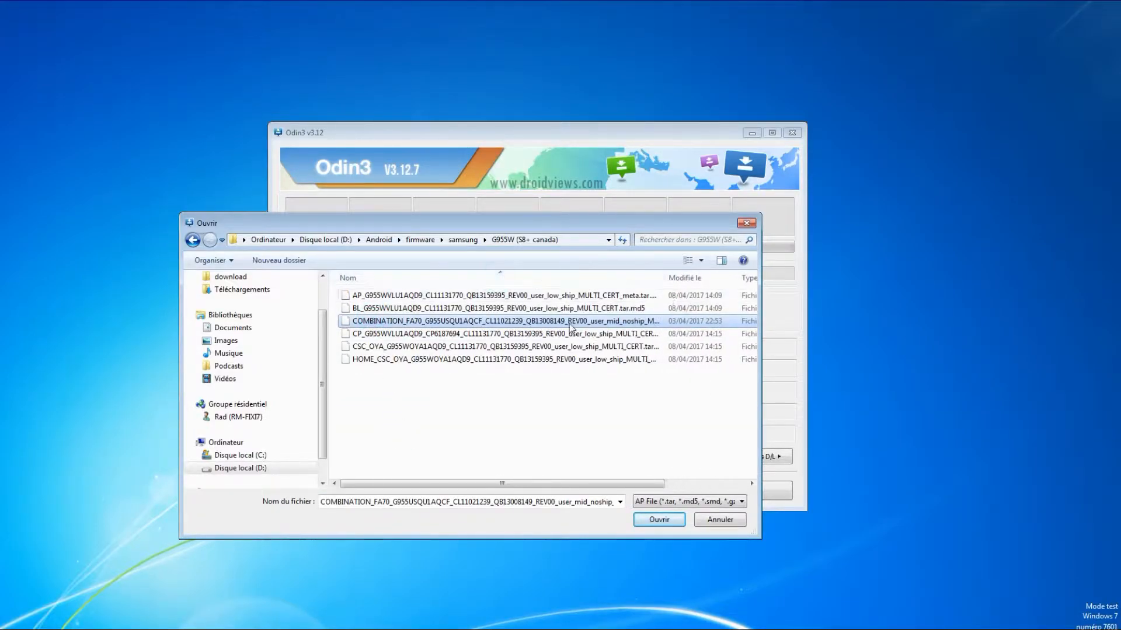
{"action": "left_click", "coordinate": [657, 519]}
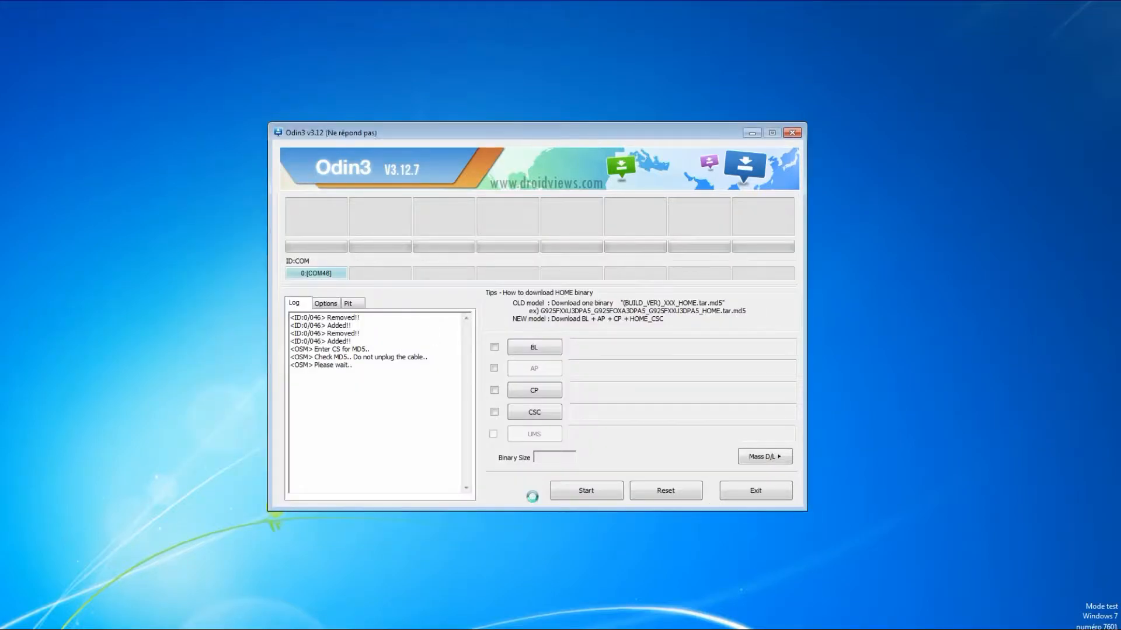